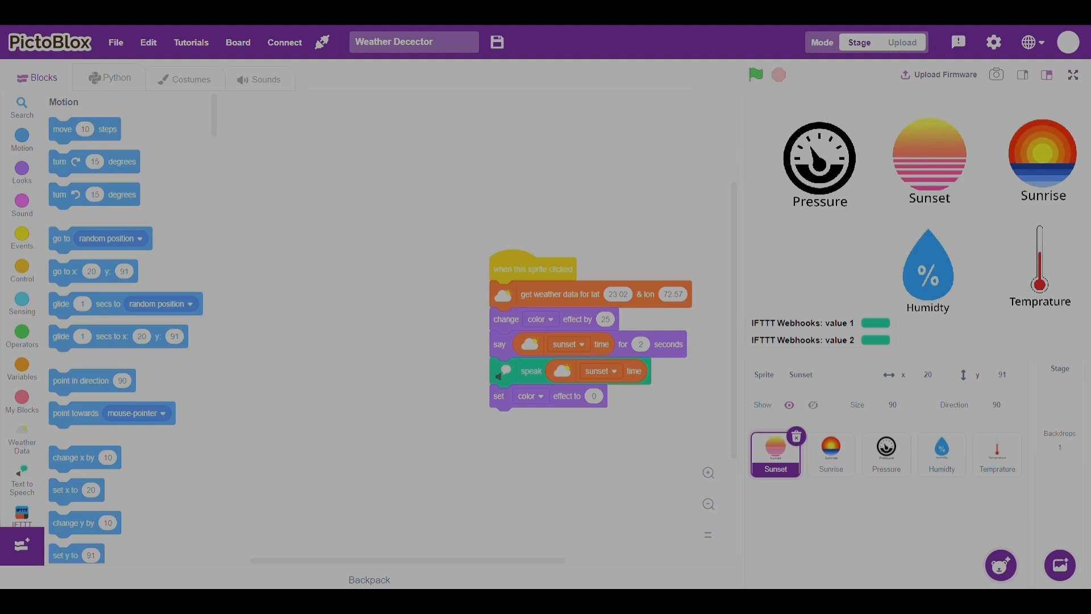
- Start the Weather Detector project, stop it, and start it again via the green flag
left_click(755, 75)
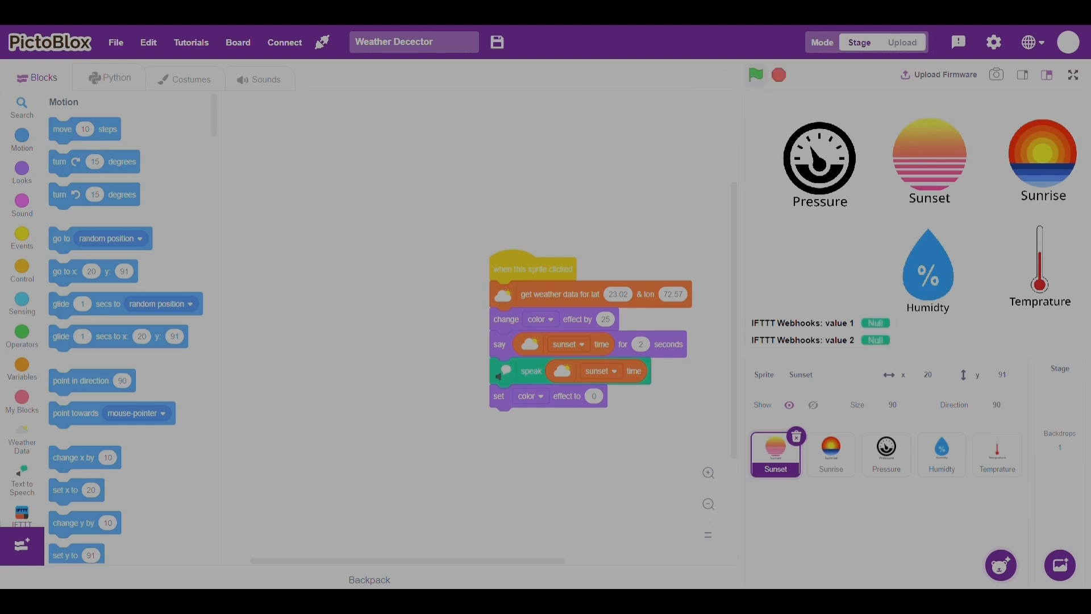
left_click(755, 75)
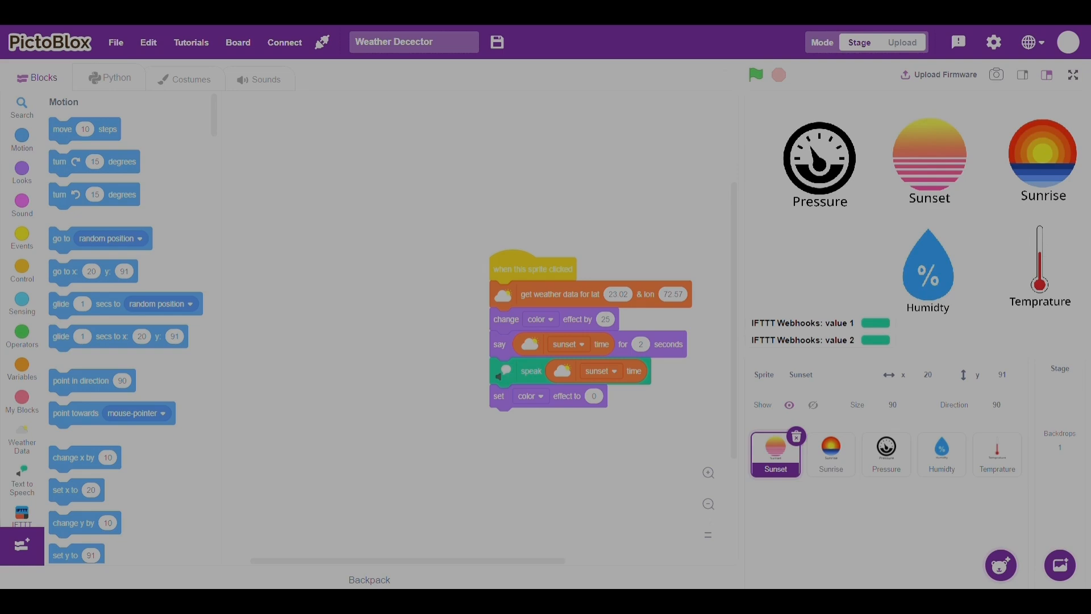
left_click(777, 75)
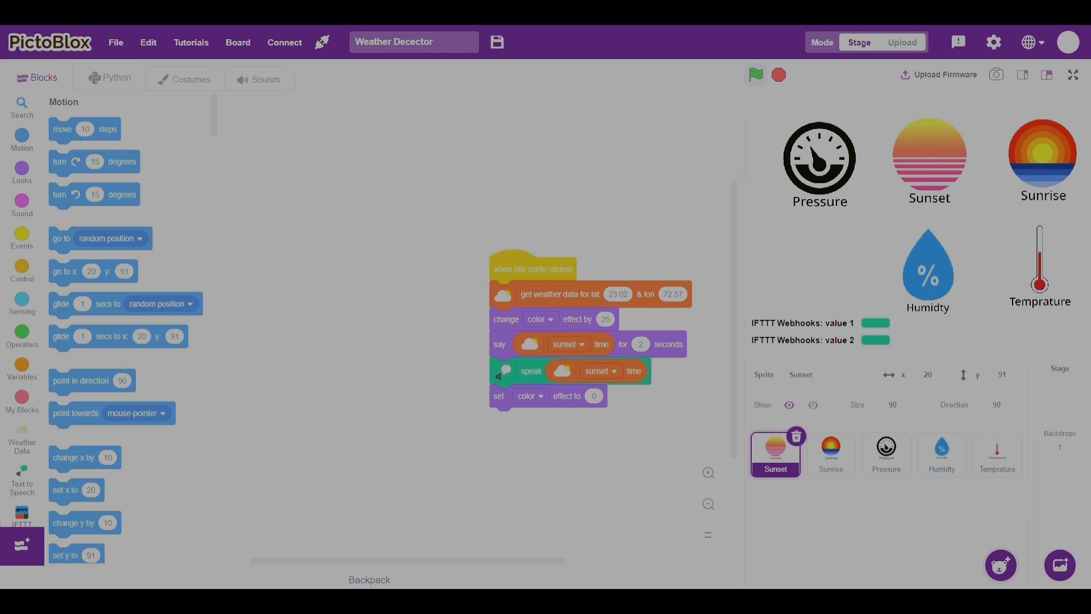
- Have the Sunset sprite speak the live sunset time, then stop the run
left_click(756, 75)
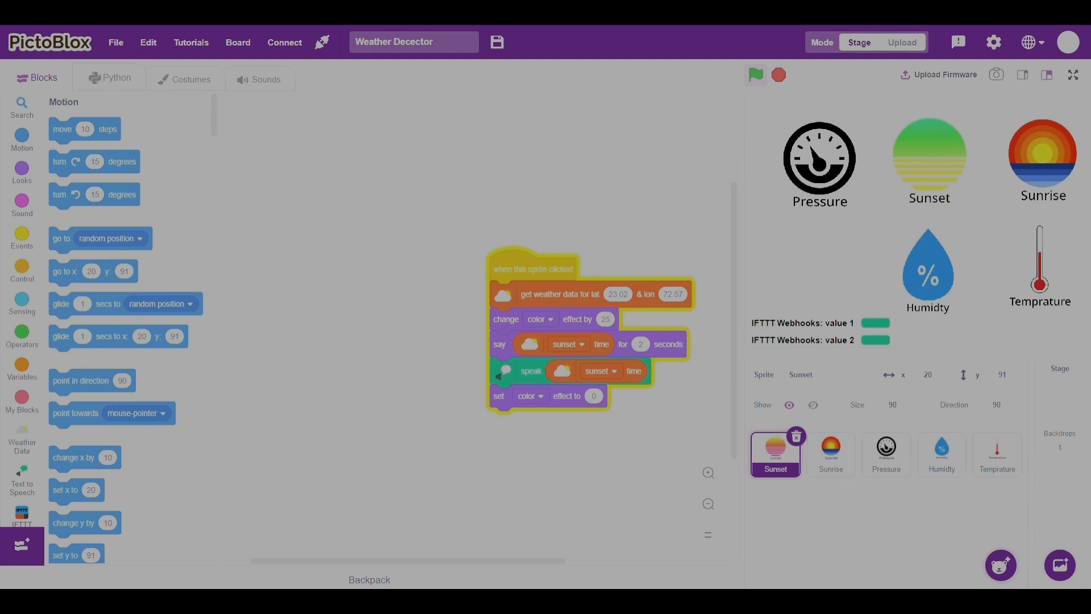
left_click(755, 75)
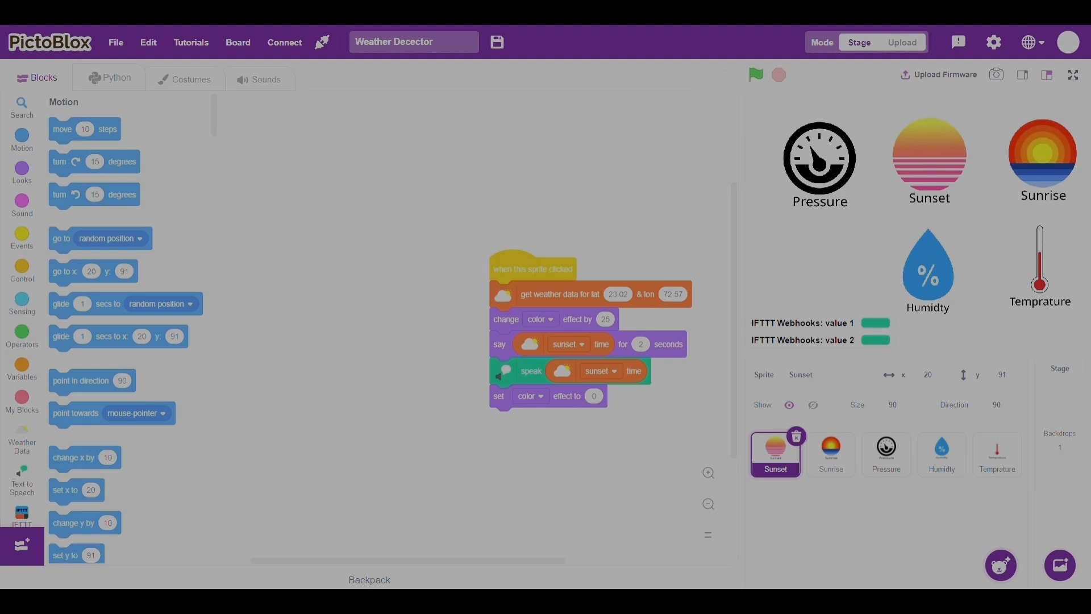
left_click(755, 75)
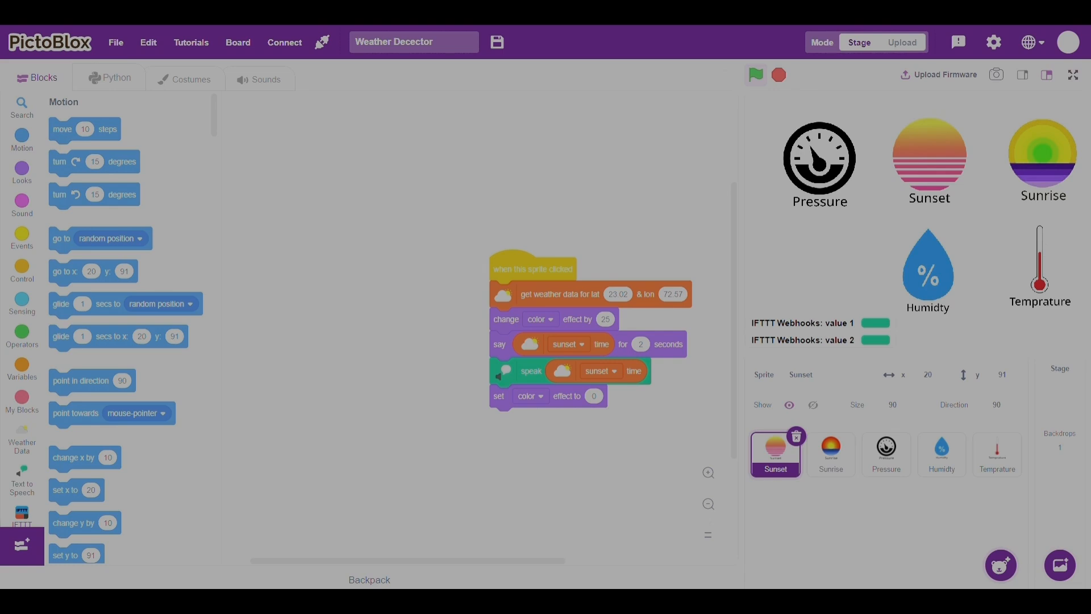
left_click(756, 75)
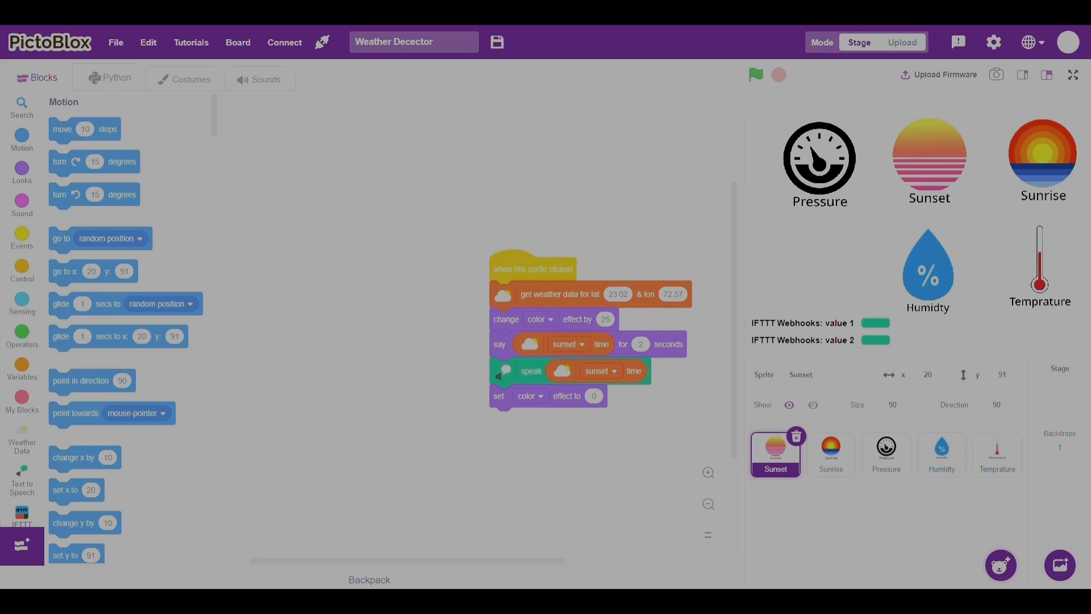
left_click(755, 75)
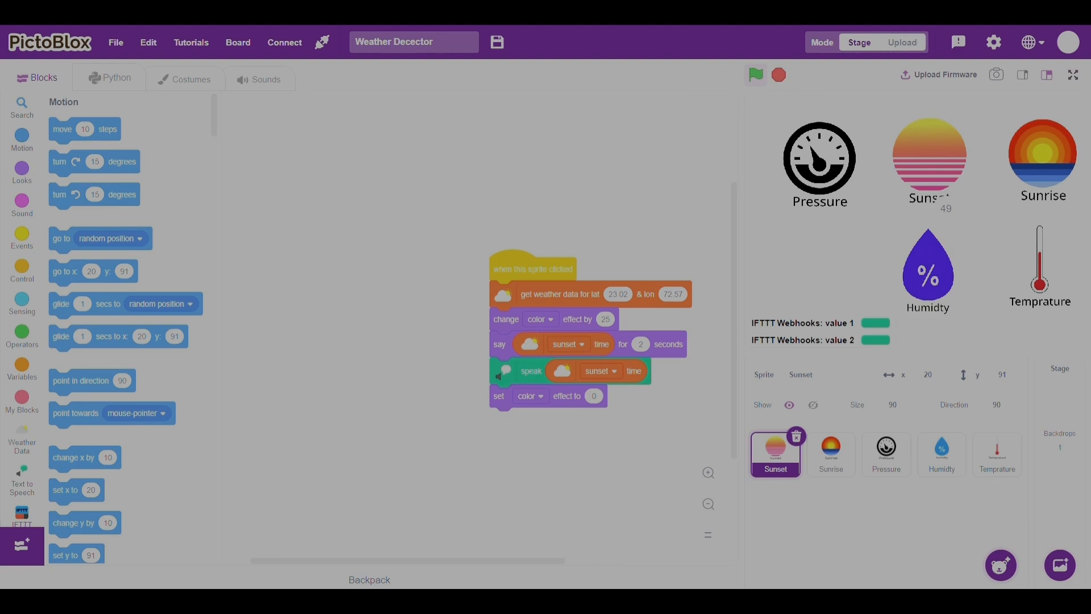
left_click(755, 75)
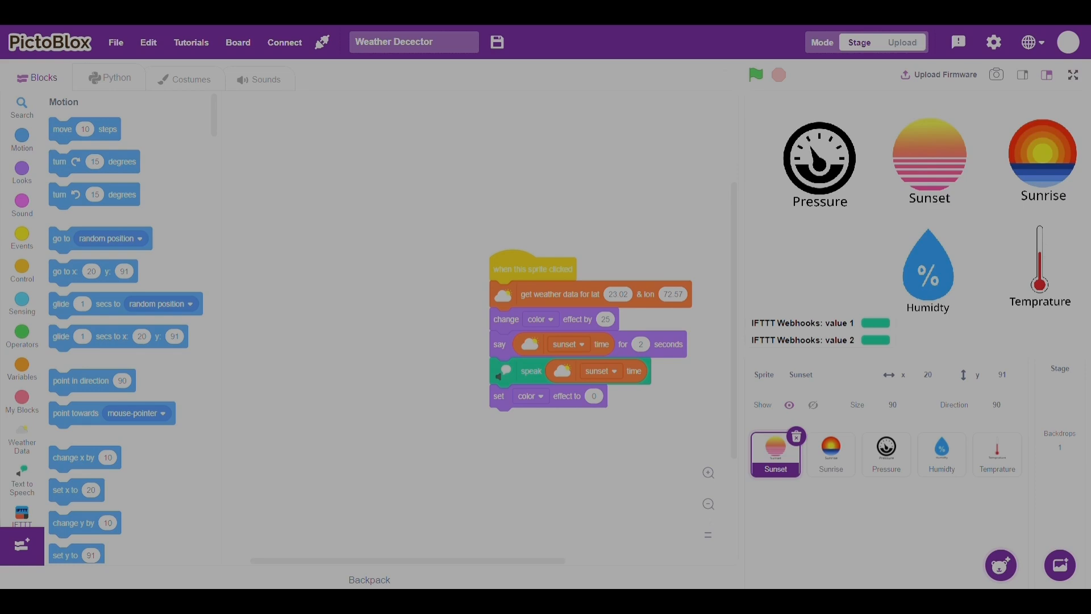
left_click(755, 75)
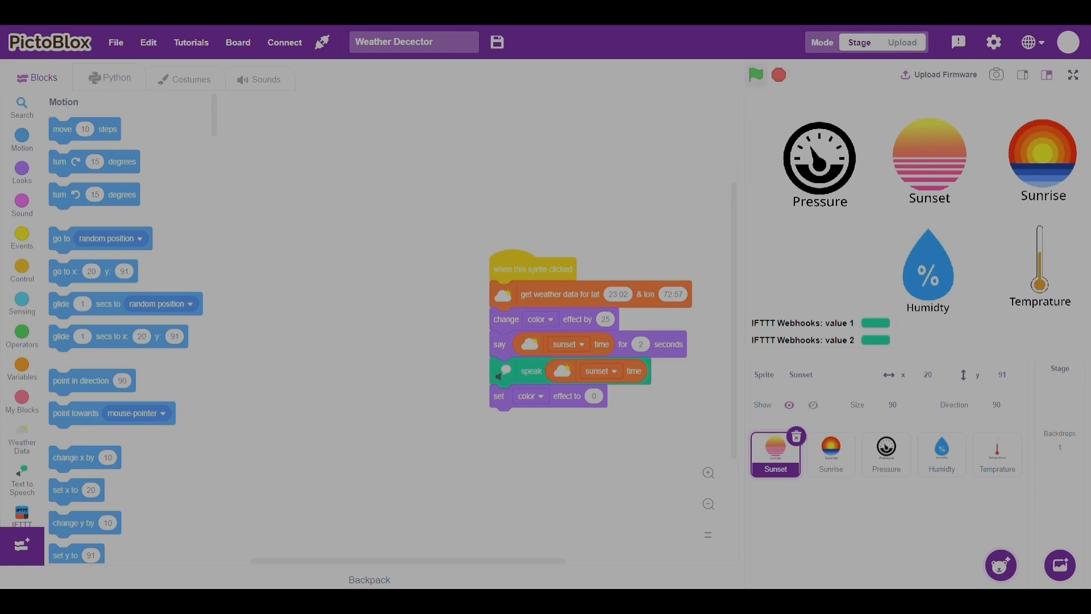
left_click(755, 75)
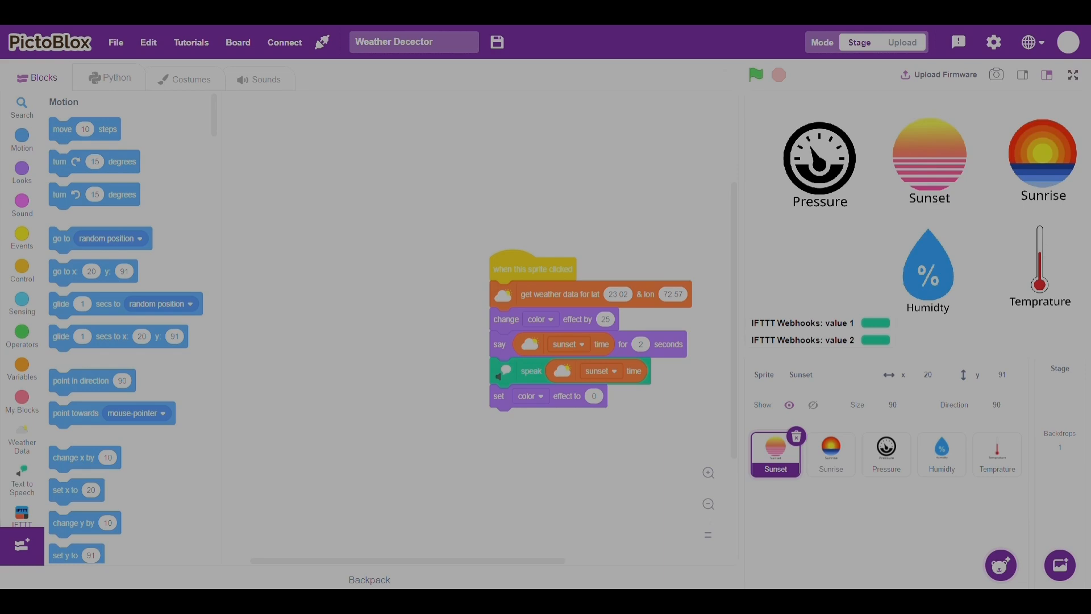
- Show the Pressure sprite's script, then the Humidity sprite's speak-humidity script
left_click(886, 453)
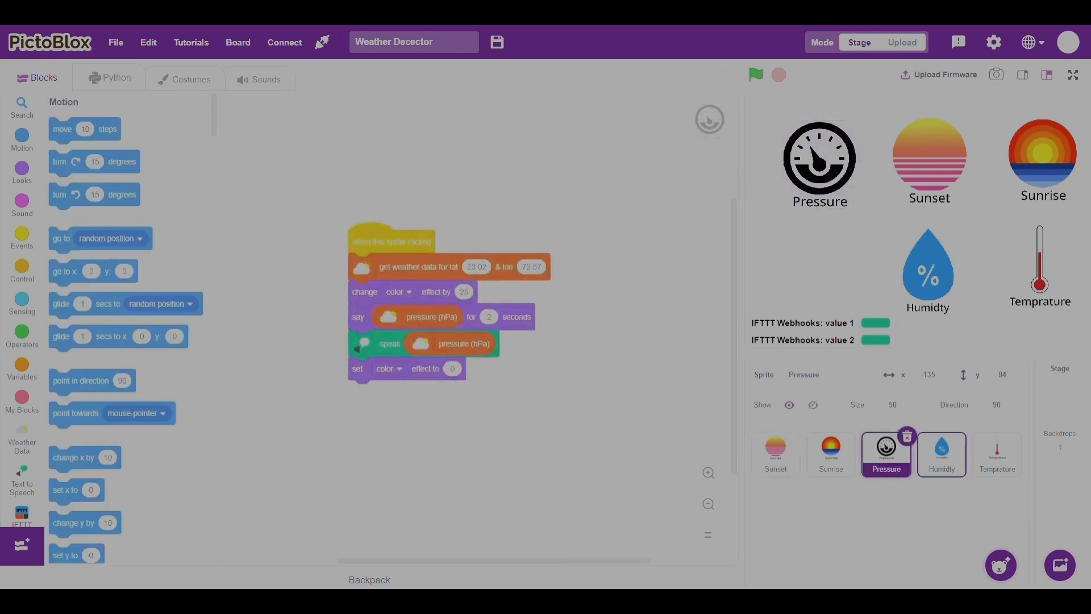
left_click(942, 455)
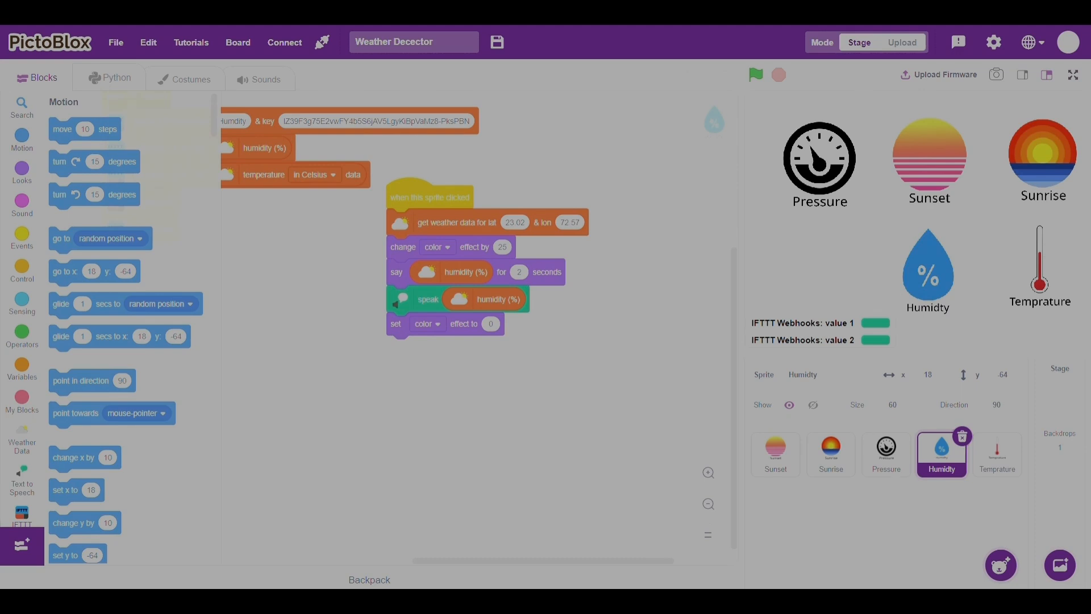